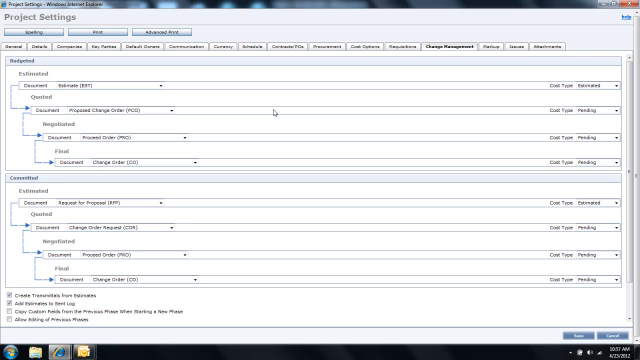
mouse_move(276, 124)
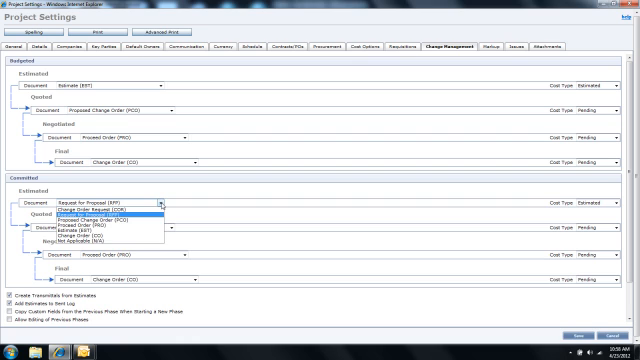
- Choose a document type for the Committed Estimated workflow step from its dropdown
left_click(100, 198)
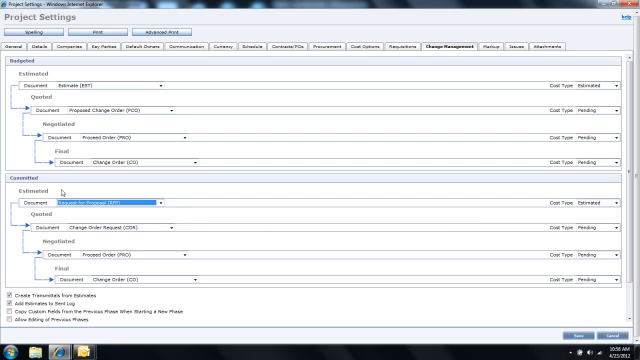
left_click(116, 204)
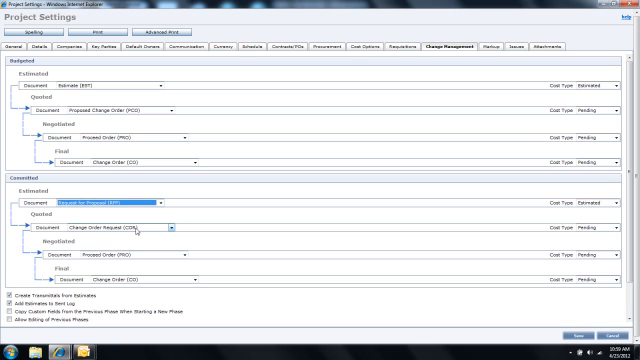
mouse_move(136, 228)
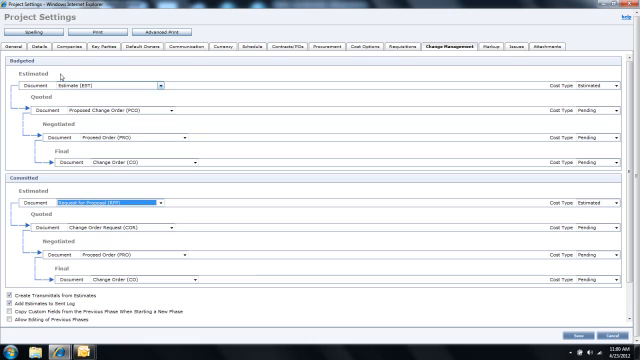
mouse_move(256, 294)
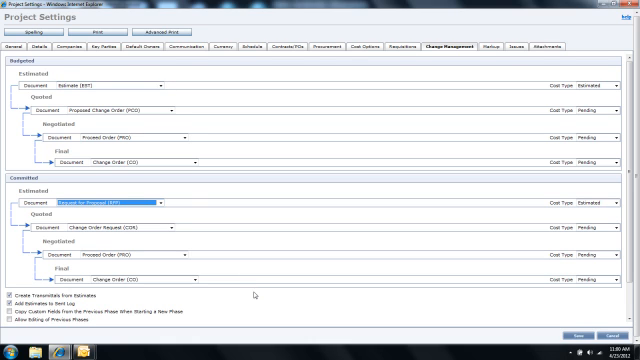
mouse_move(256, 296)
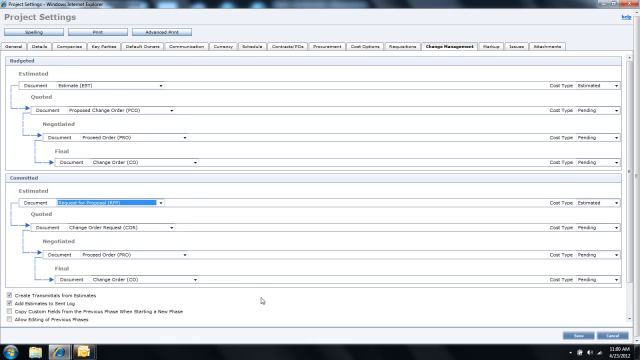
mouse_move(290, 296)
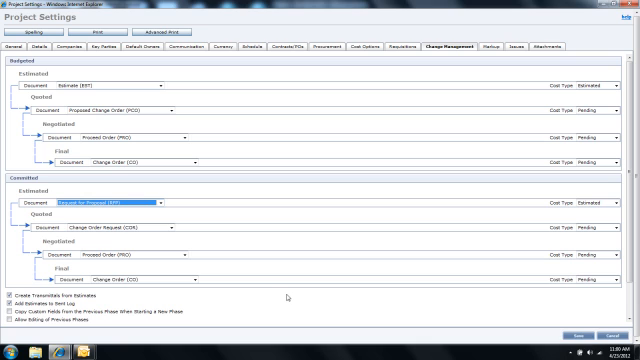